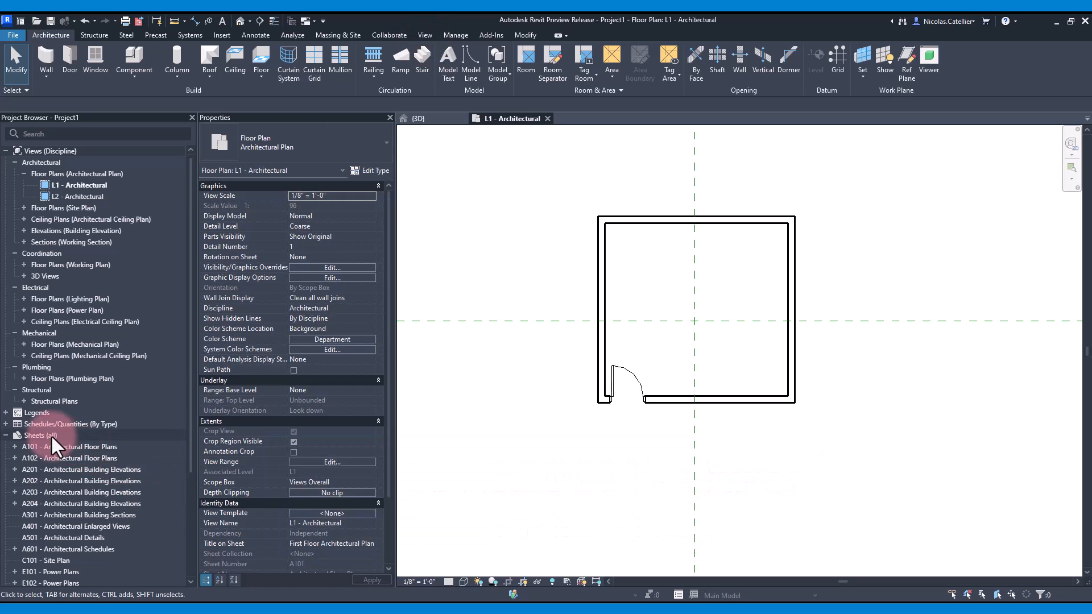
Add two new sheet collections under Sheets (all): Bob's Collection and Nancy's Collection
right_click(39, 435)
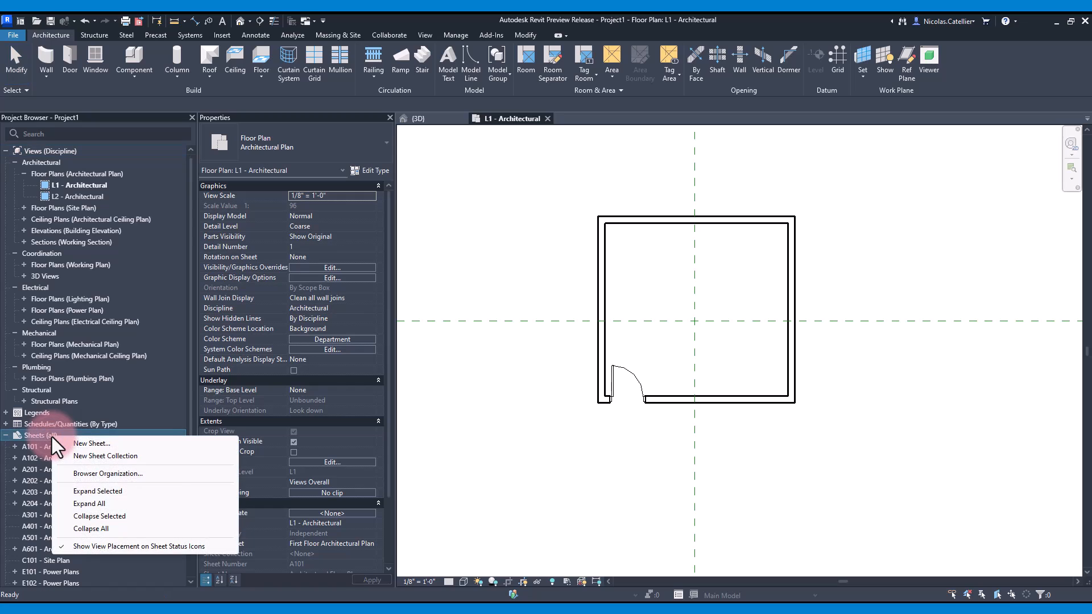
left_click(105, 456)
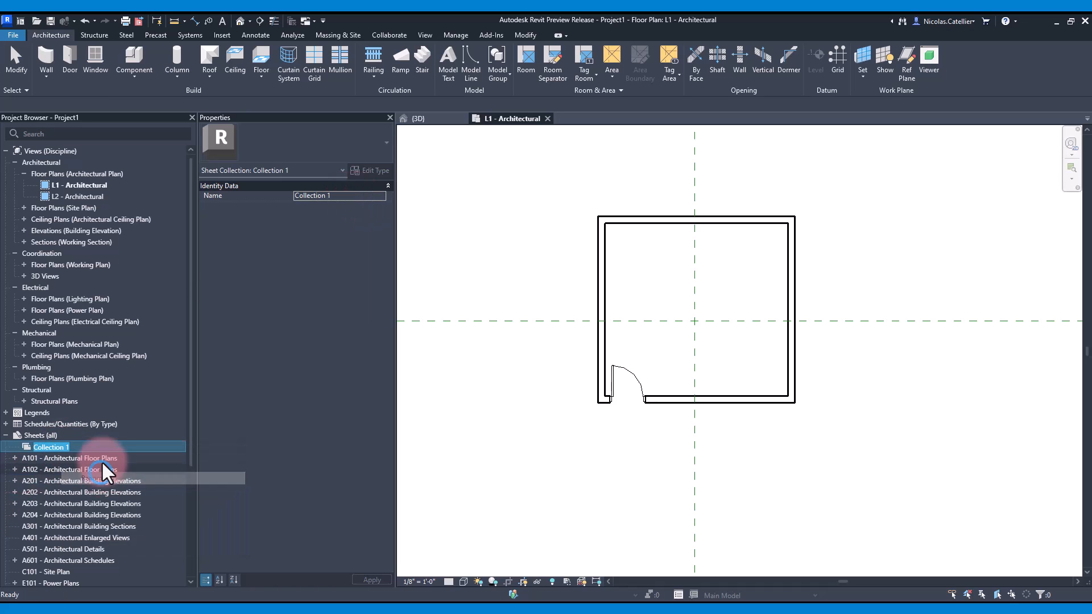
right_click(52, 446)
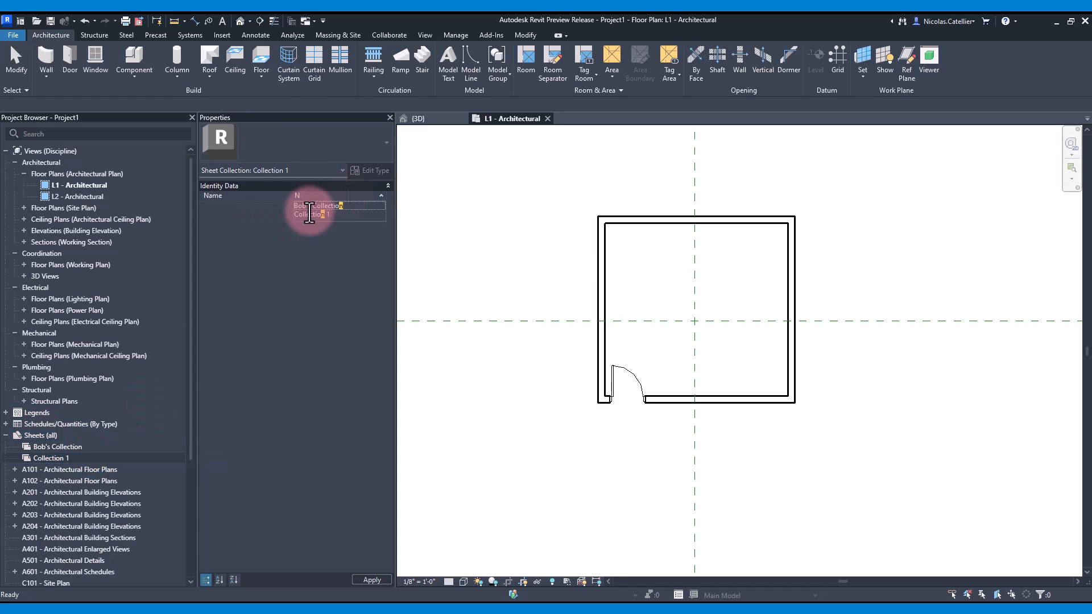
left_click(70, 469)
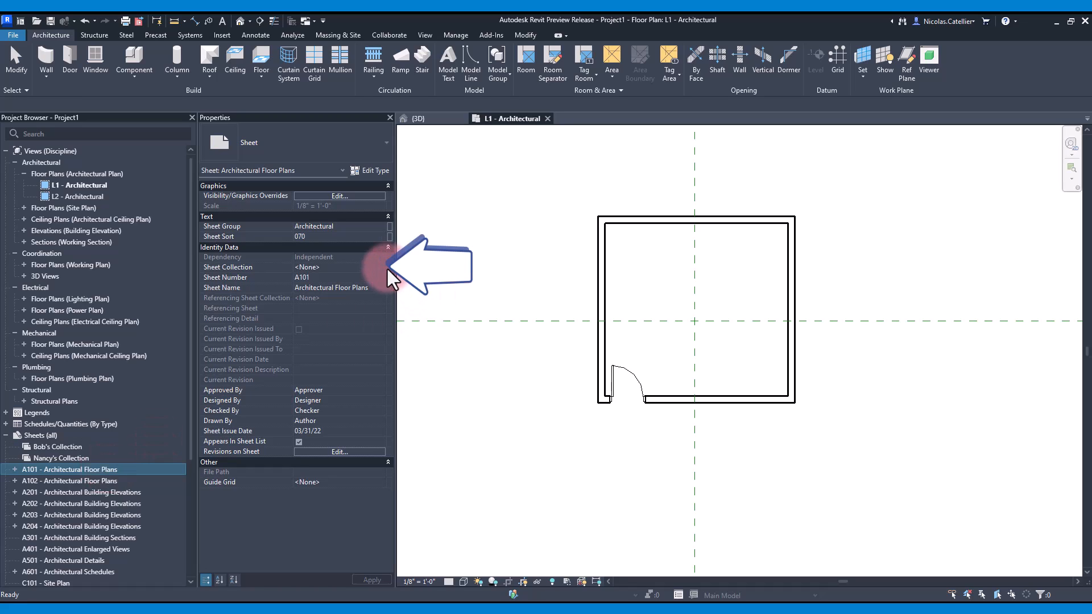
Assign sheet A101 Architectural Floor Plans to Bob's Collection via its Sheet Collection property
left_click(339, 266)
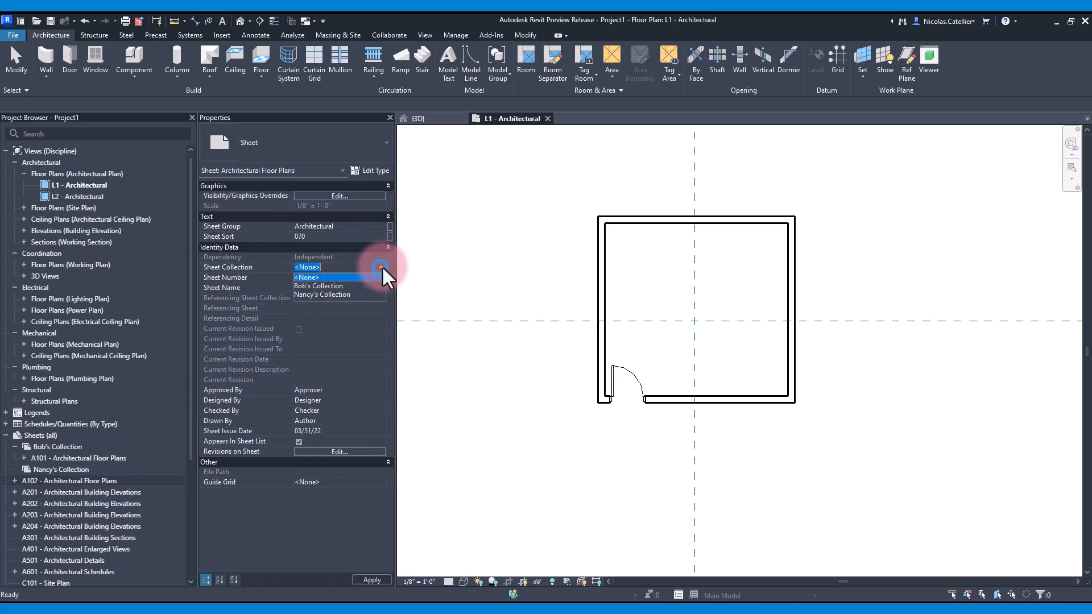
left_click(318, 287)
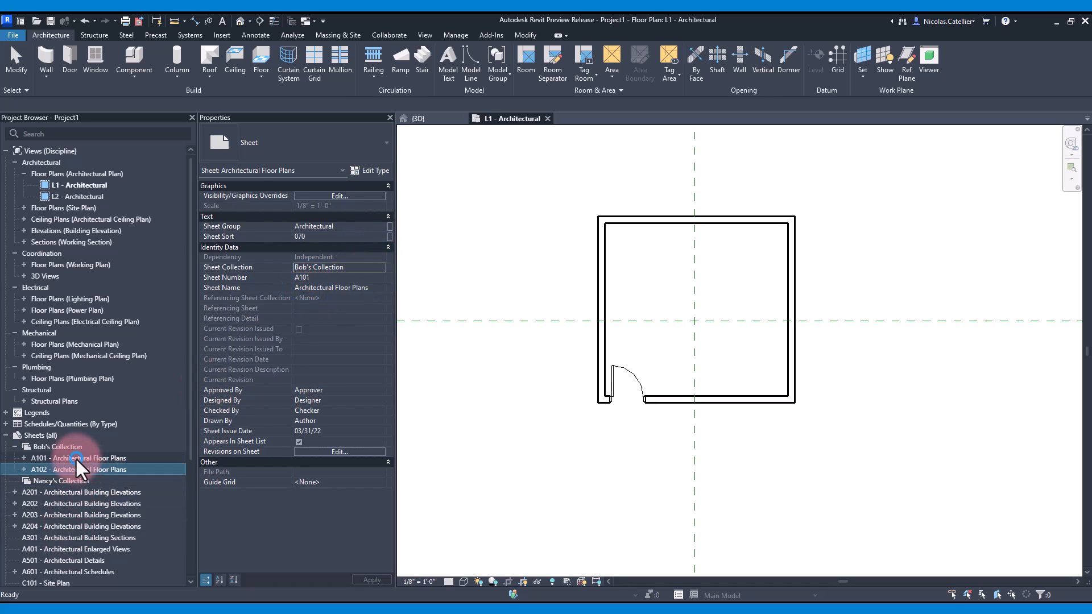
Duplicate sheet A101 into Nancy's Collection, keeping the number A101 Architectural Floor Plans
right_click(79, 458)
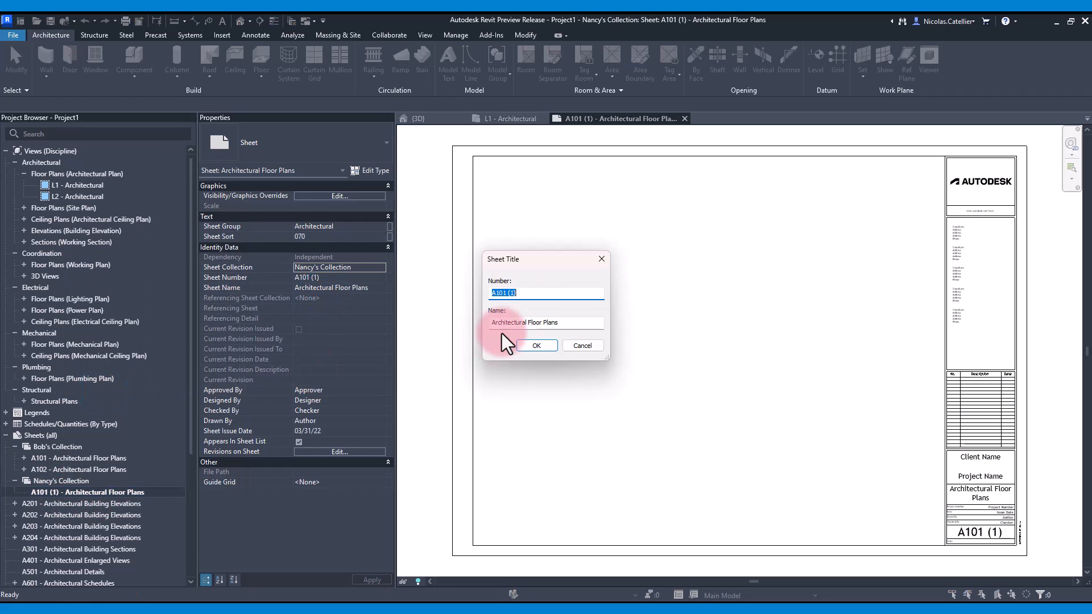
left_click(535, 346)
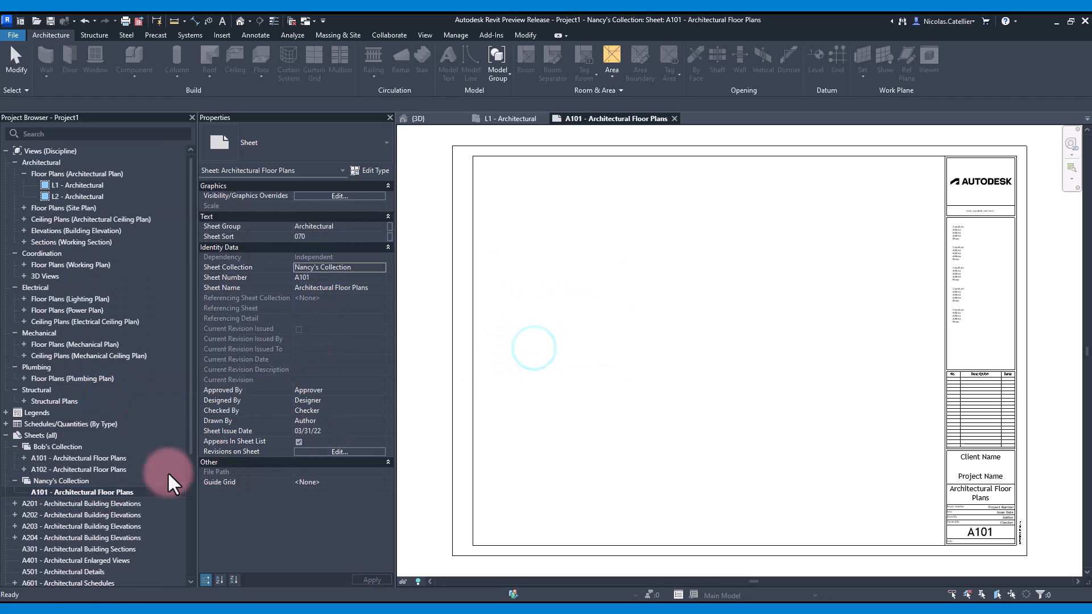
left_click(82, 514)
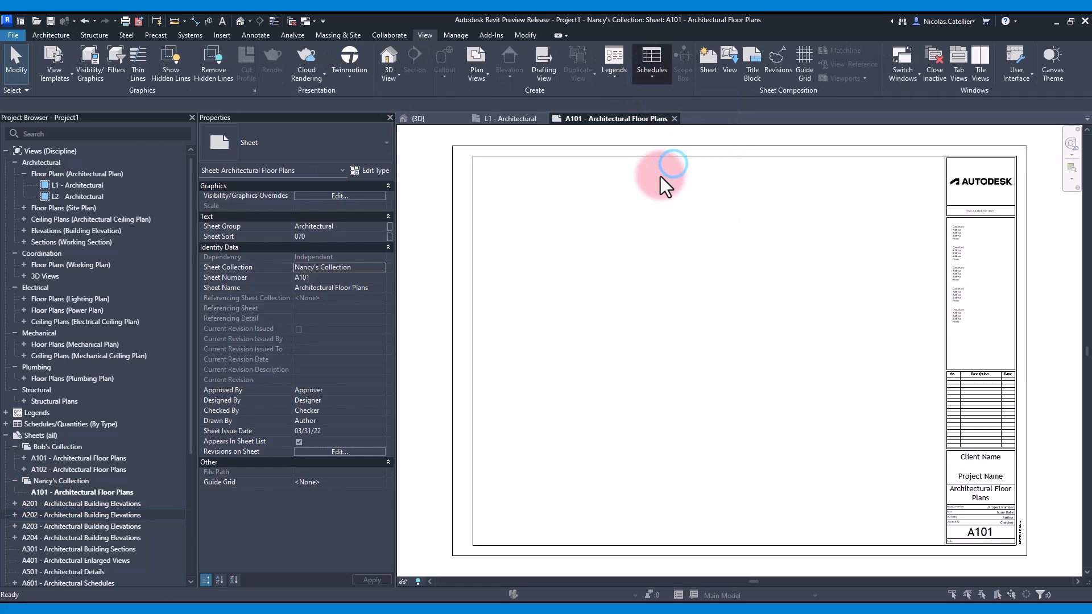
Create a Sheet List schedule with Sheet Collection, Sheet Name and Sheet Number fields
left_click(650, 59)
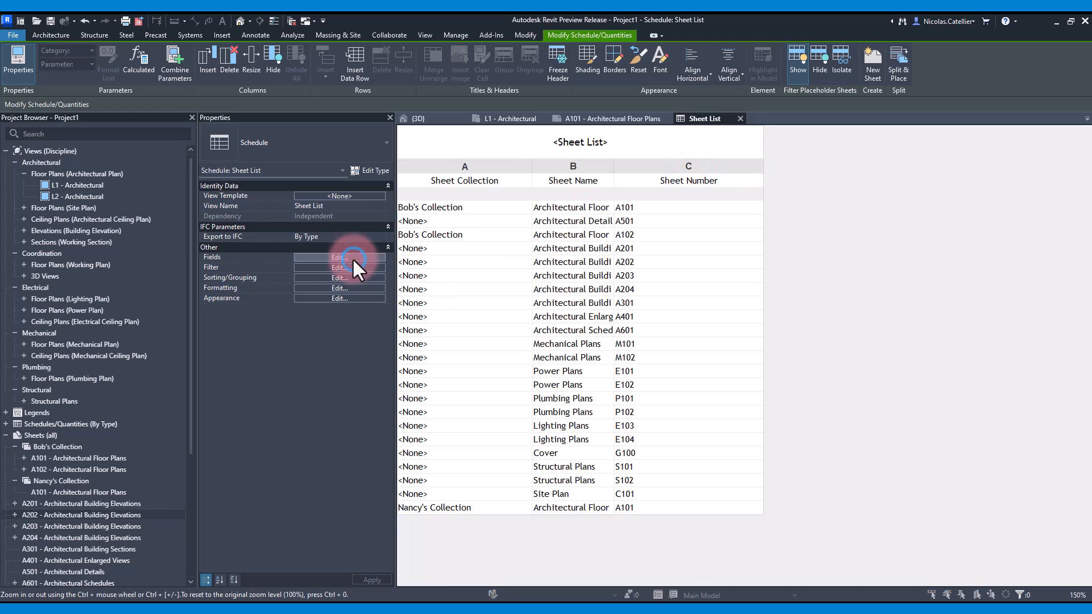
Set the Sheet List filter to Sheet Collection equals Nancy's Collection
left_click(339, 257)
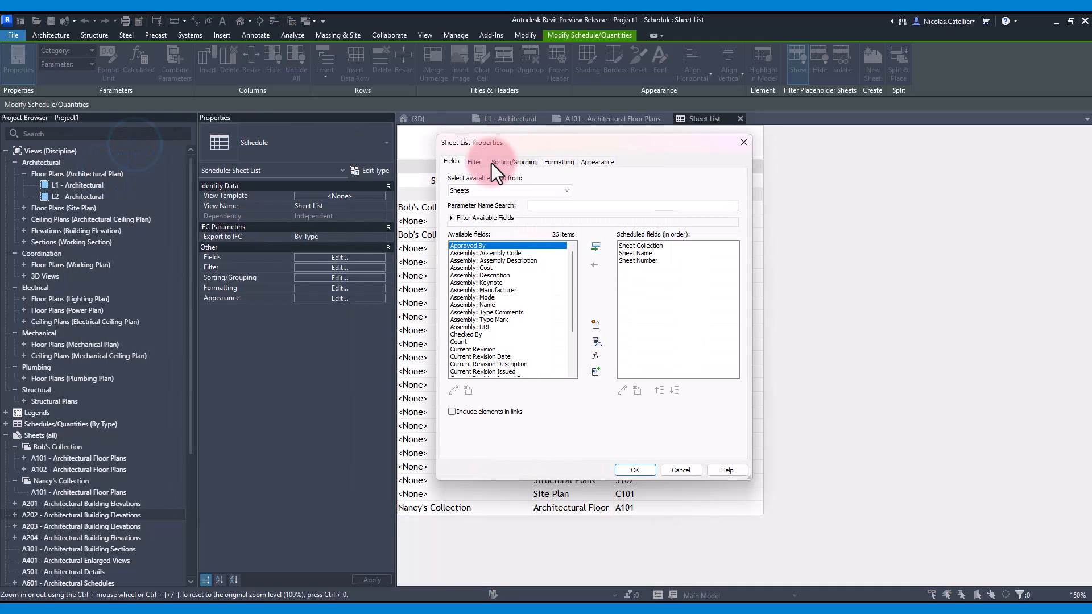
left_click(475, 162)
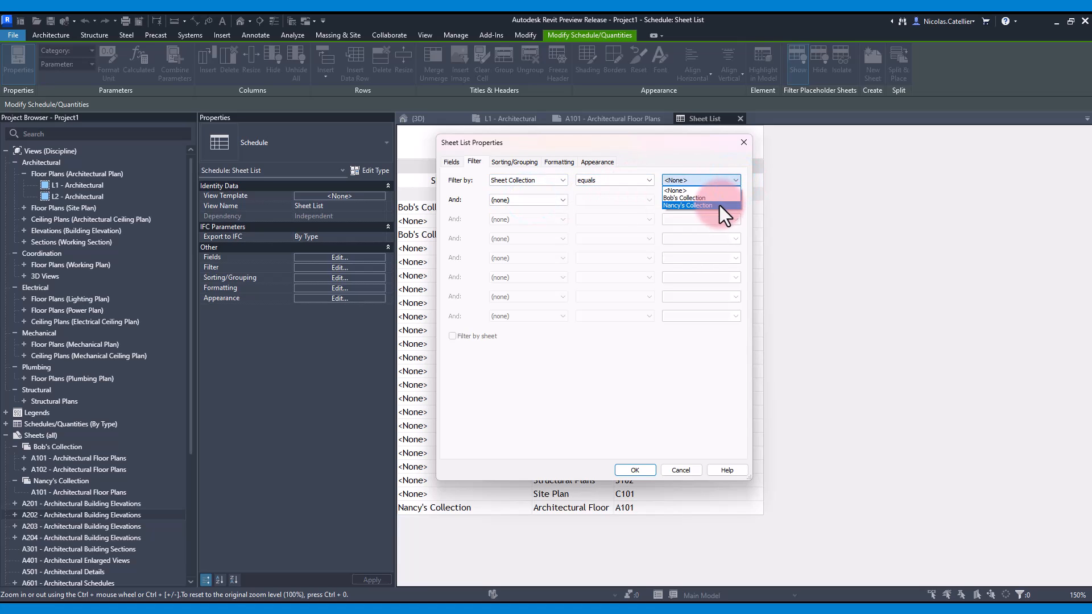
left_click(634, 469)
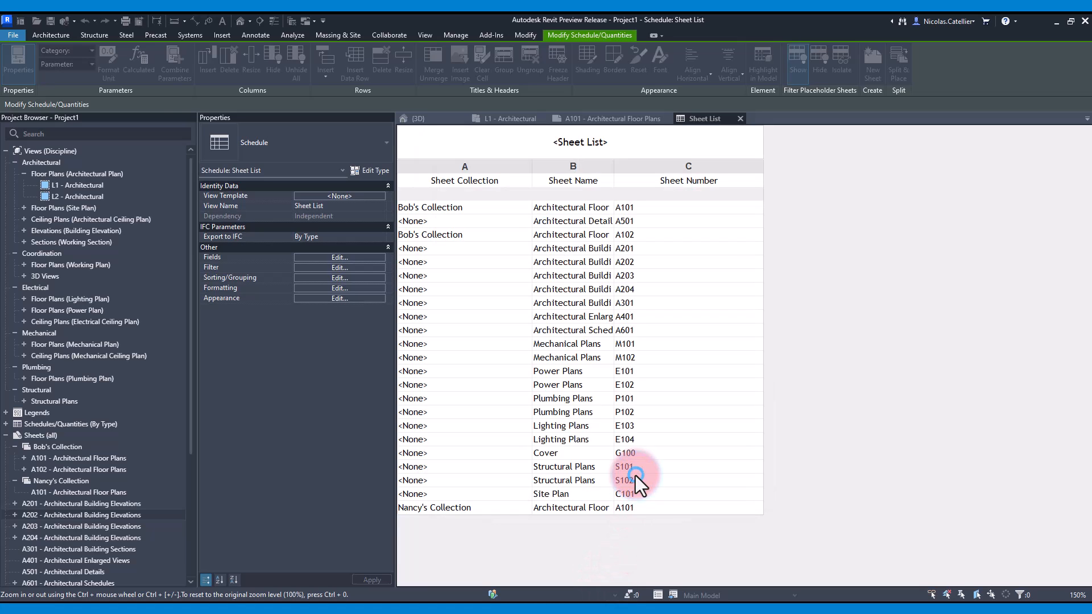